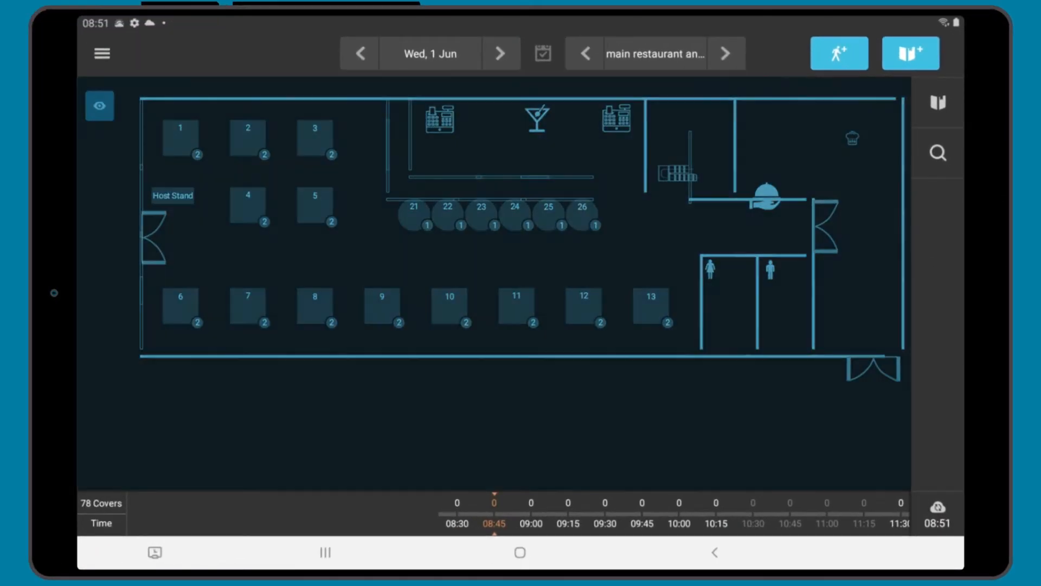
- Advance the floor plan timeline to 22:00 and bring up the side navigation drawer
click(99, 105)
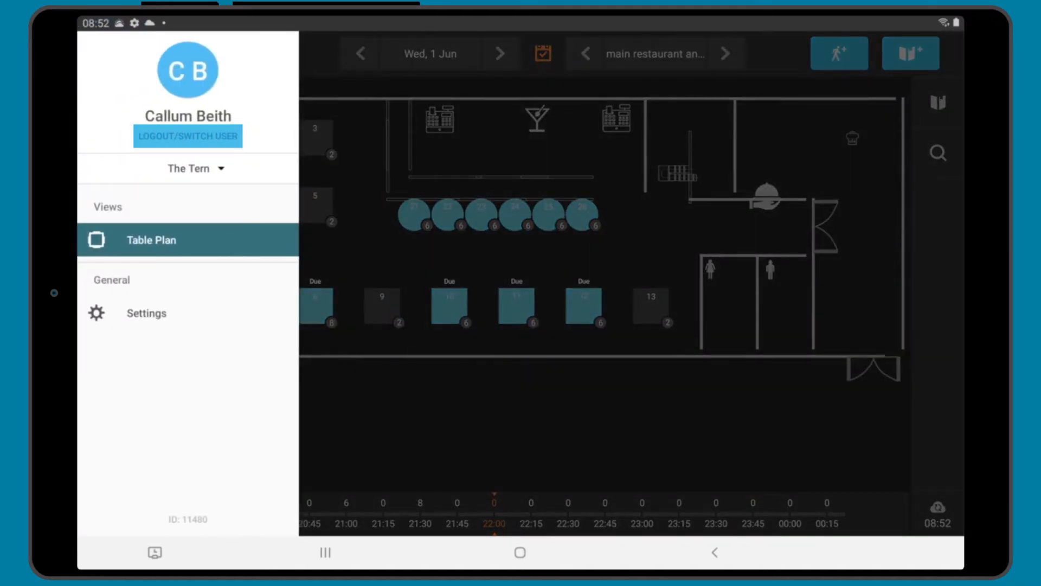
- Dismiss the navigation drawer to show the full 22:00 table plan with its due tables
click(188, 168)
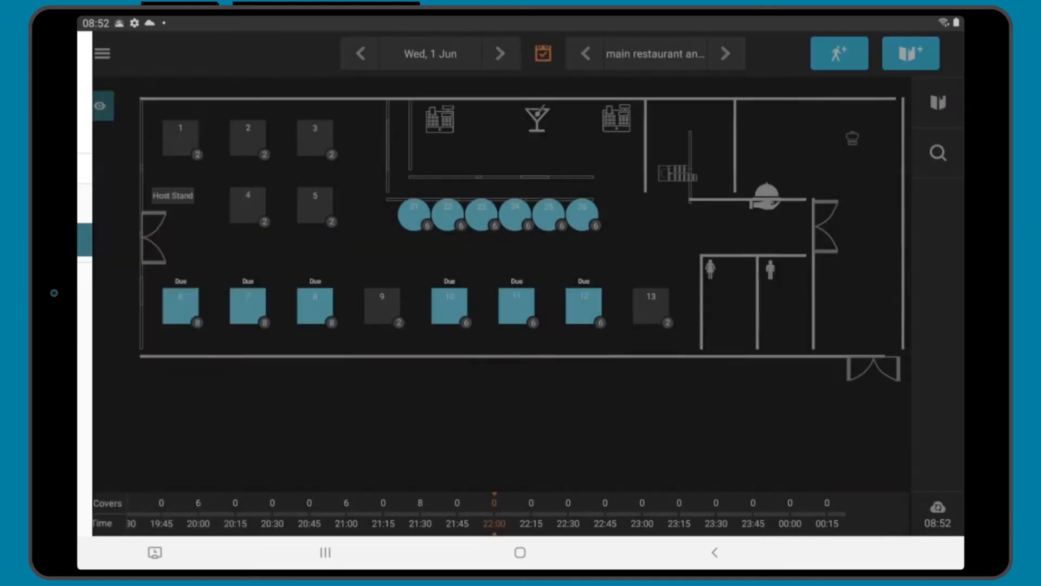
click(102, 54)
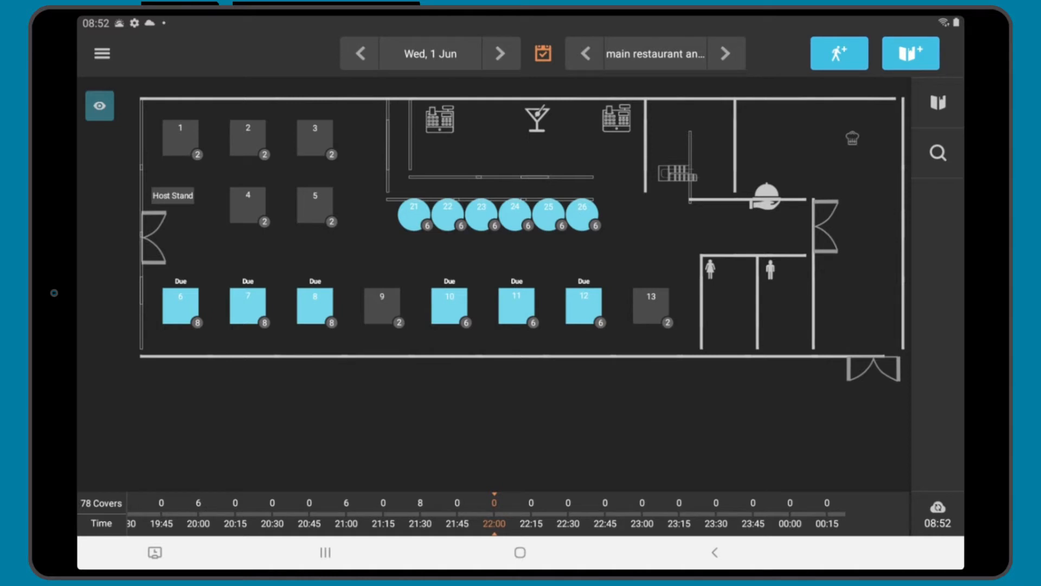
- Return the table plan to now, 08:45 on Wed 1 Jun, via the date picker and calendar icon
click(501, 54)
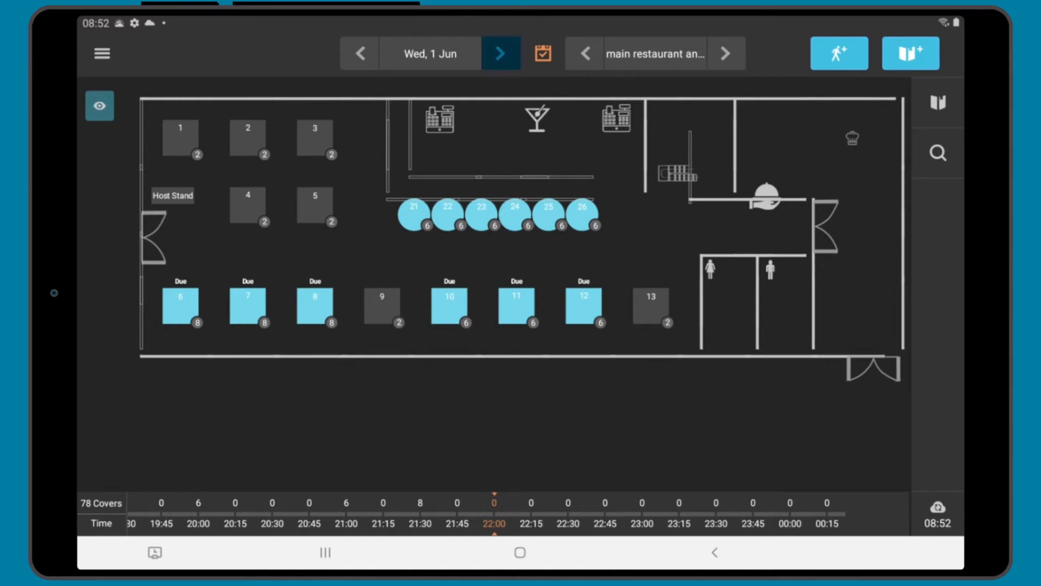
click(429, 53)
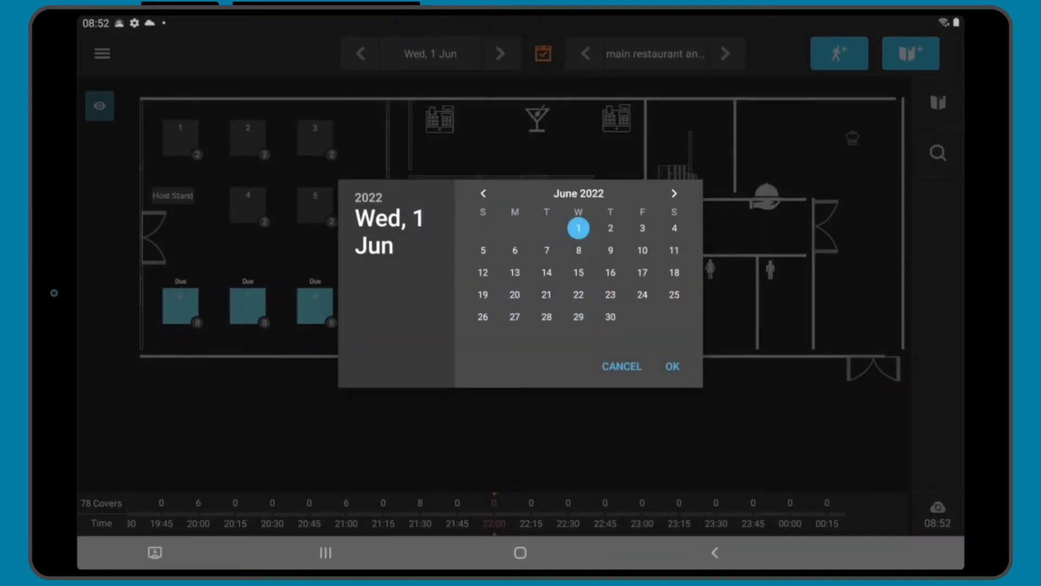
click(622, 366)
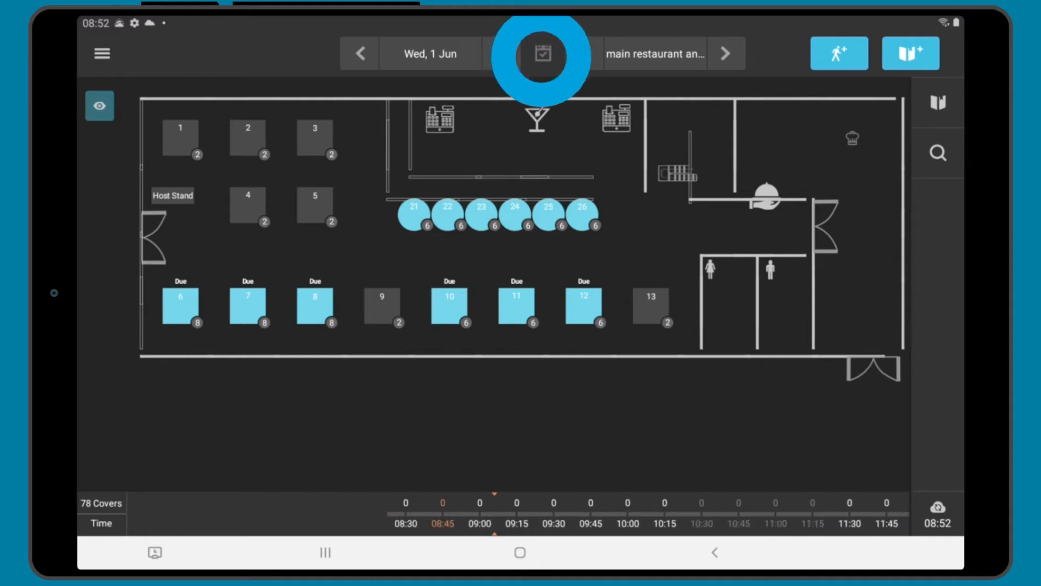
click(542, 53)
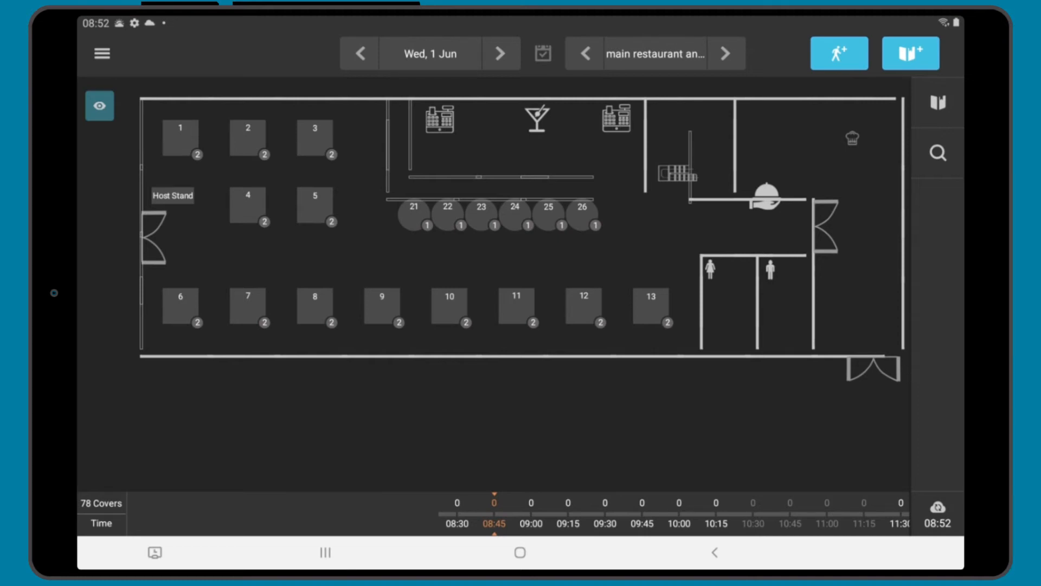
- View the private dining area, return to the main restaurant and show the Booking List for 1 June
click(726, 53)
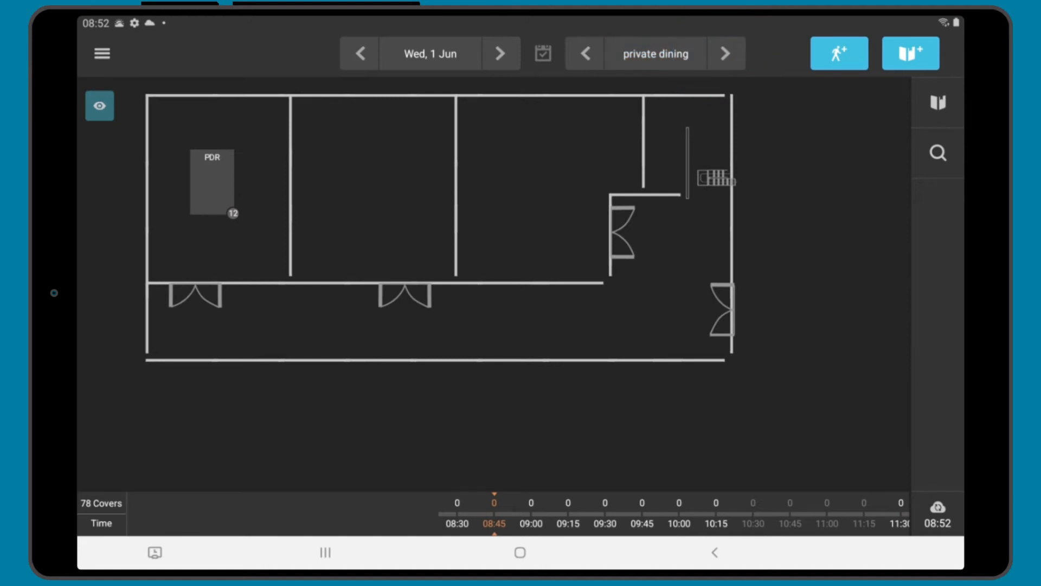
click(584, 55)
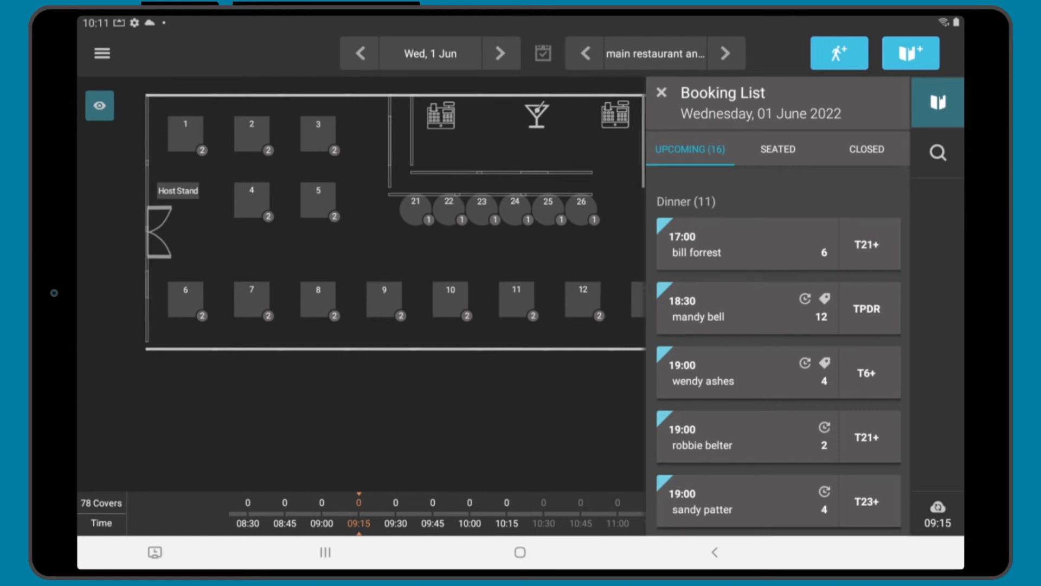
click(865, 149)
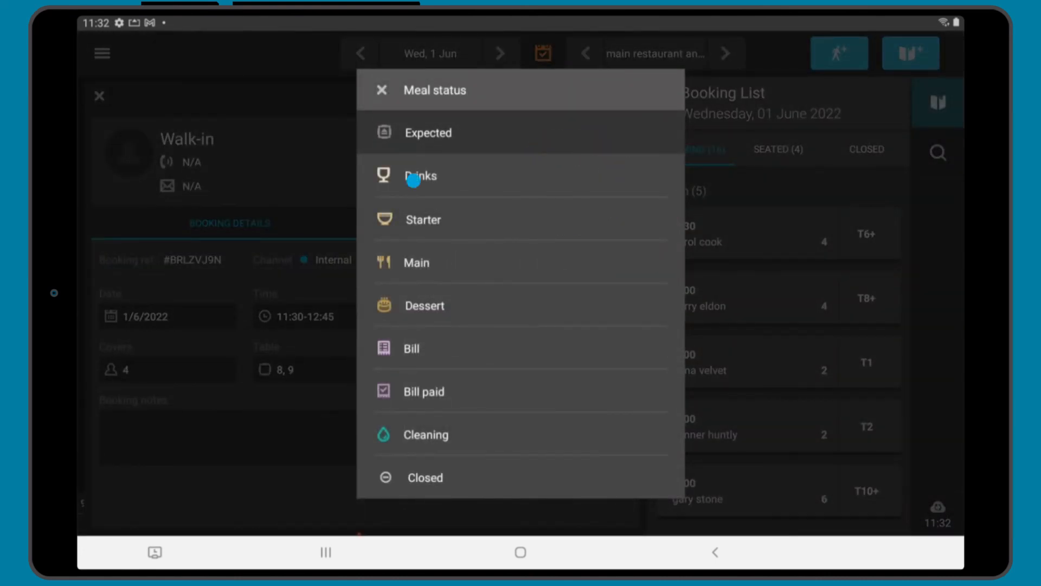
- Choose Drinks as the meal status for the walk-in booking on tables 8 and 9
click(418, 176)
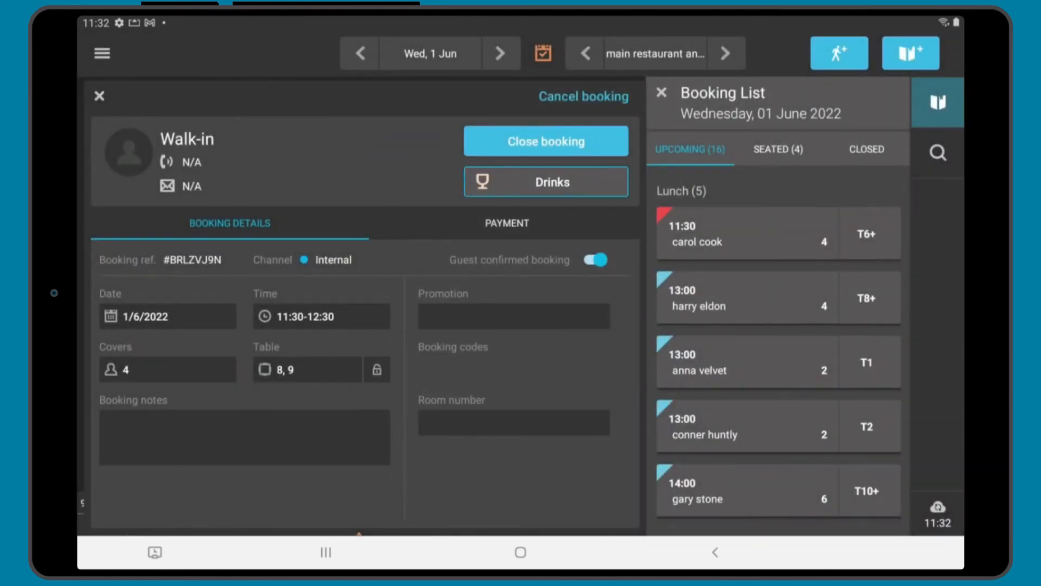